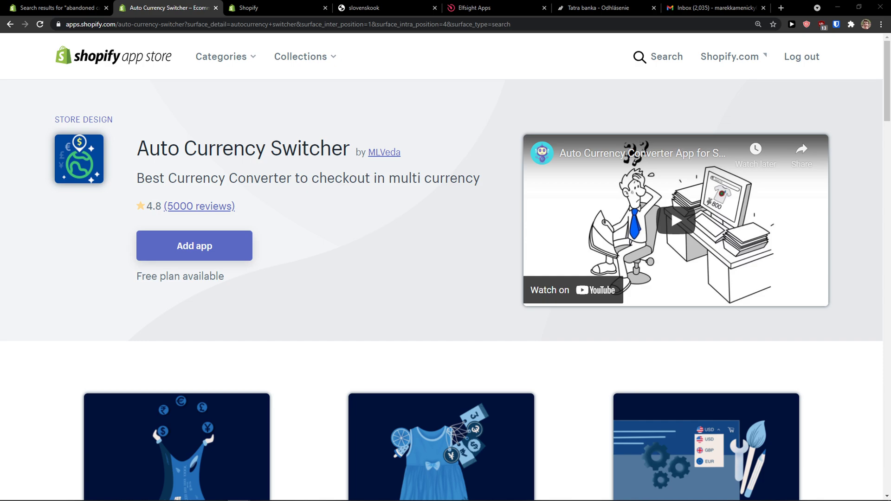
# Add Auto Currency Switcher to the slovenskook store and approve the installation authorization.
pyautogui.click(194, 246)
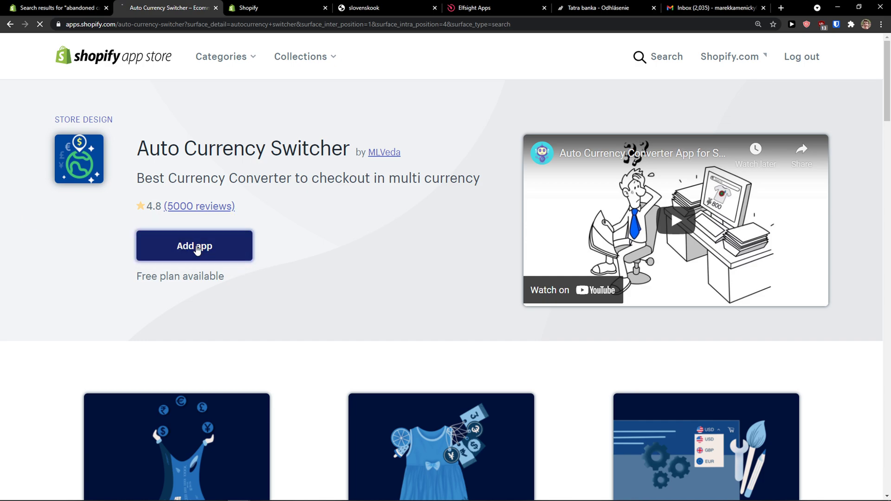
pyautogui.click(194, 246)
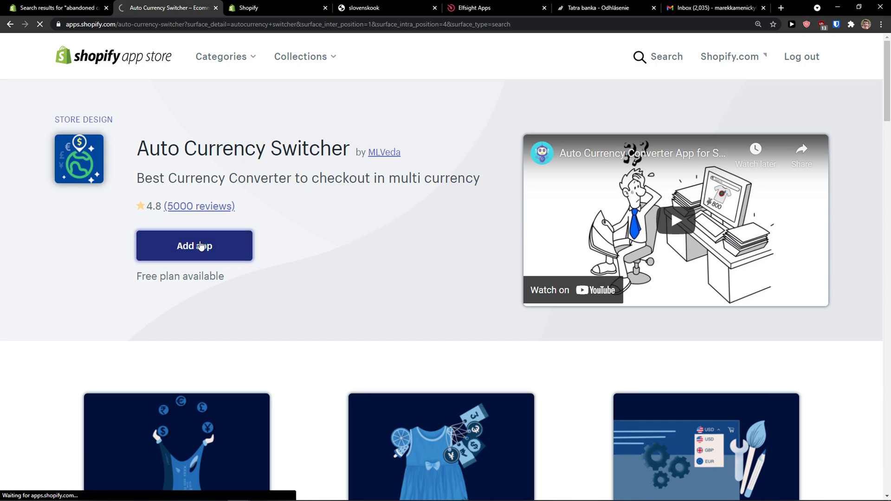
pyautogui.moveTo(226, 263)
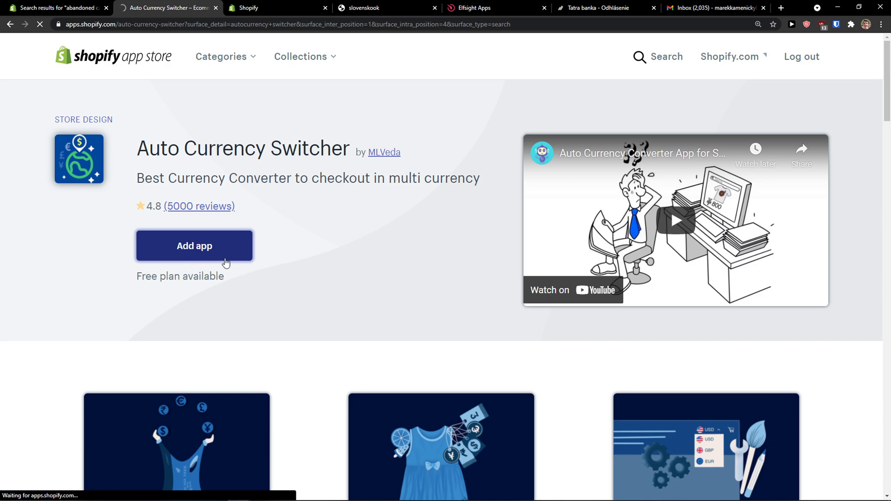
pyautogui.click(194, 245)
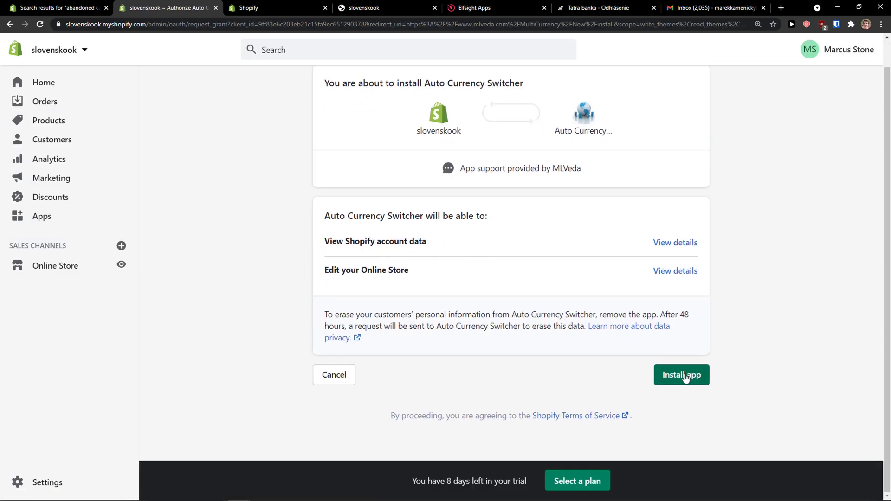
pyautogui.click(680, 375)
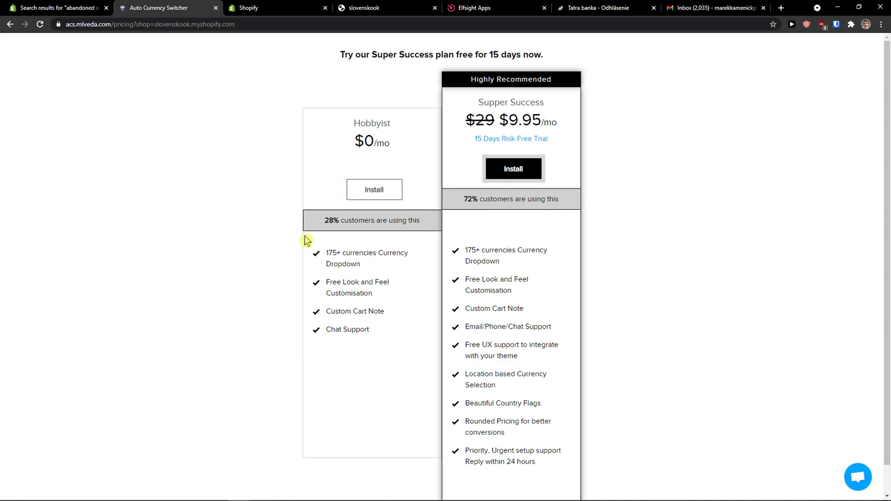
pyautogui.moveTo(394, 149)
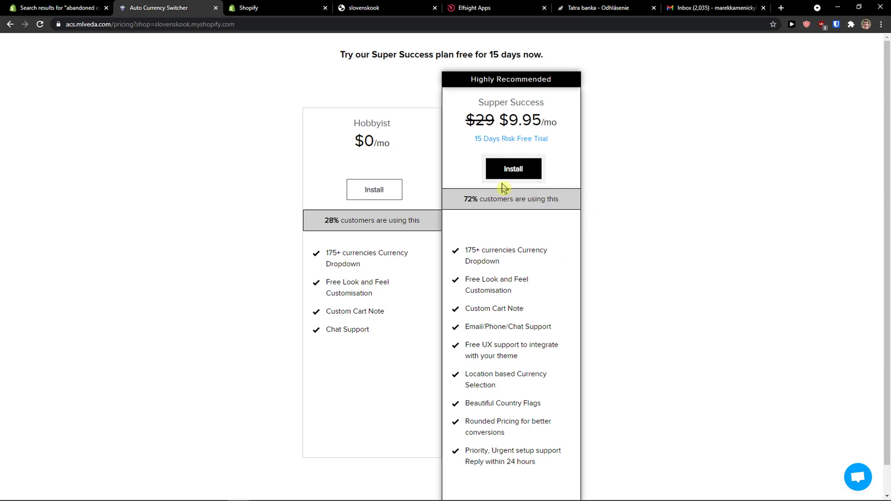
# Install the free Hobbyist plan and decline the 'Wait!' premium upgrade offer.
pyautogui.click(512, 169)
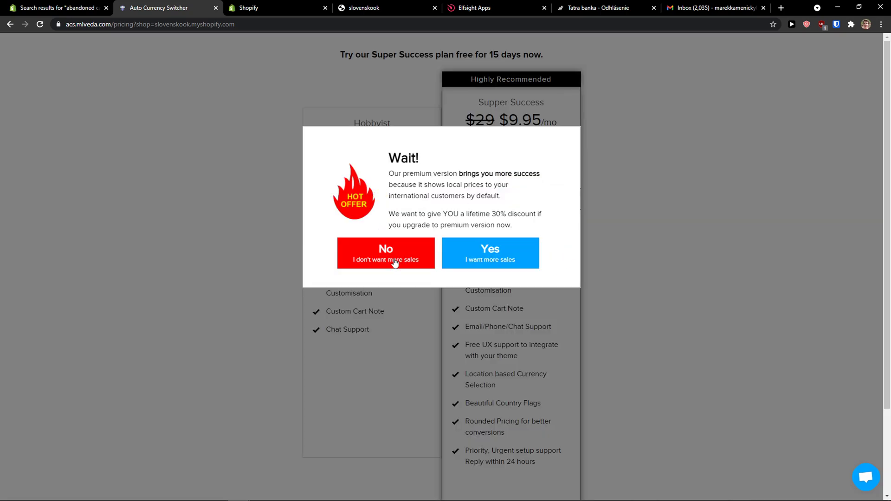
pyautogui.click(386, 253)
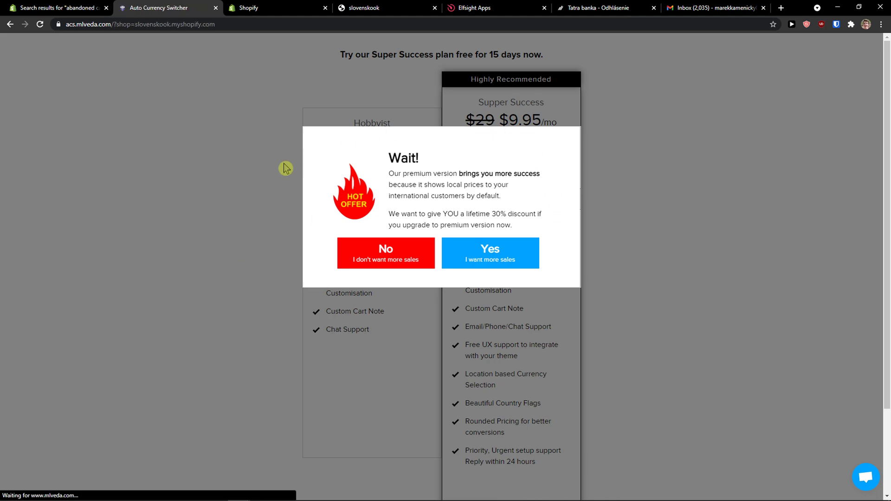
pyautogui.click(386, 252)
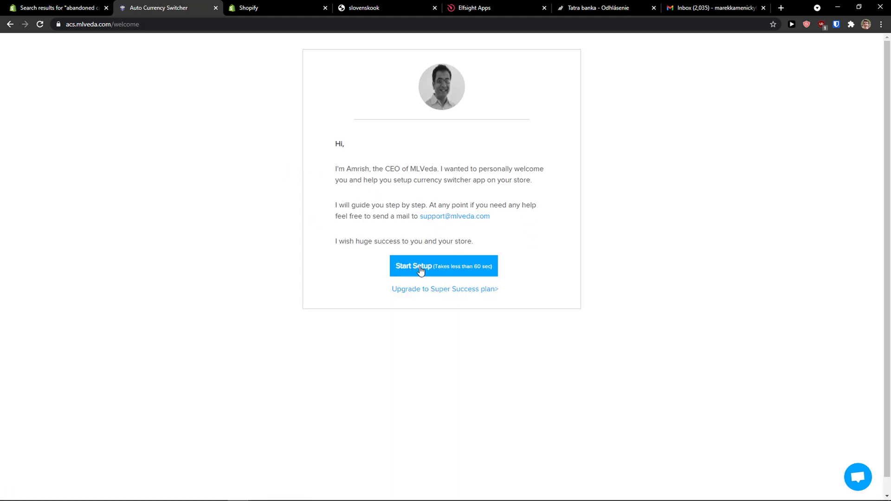
pyautogui.moveTo(260, 255)
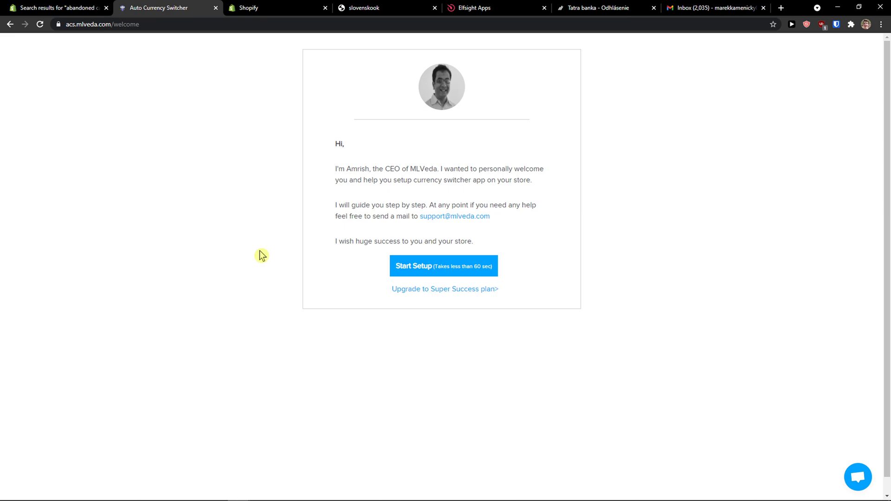
# Start setup, add BGN, BWP and COP currencies, and save to step 2.
pyautogui.click(443, 266)
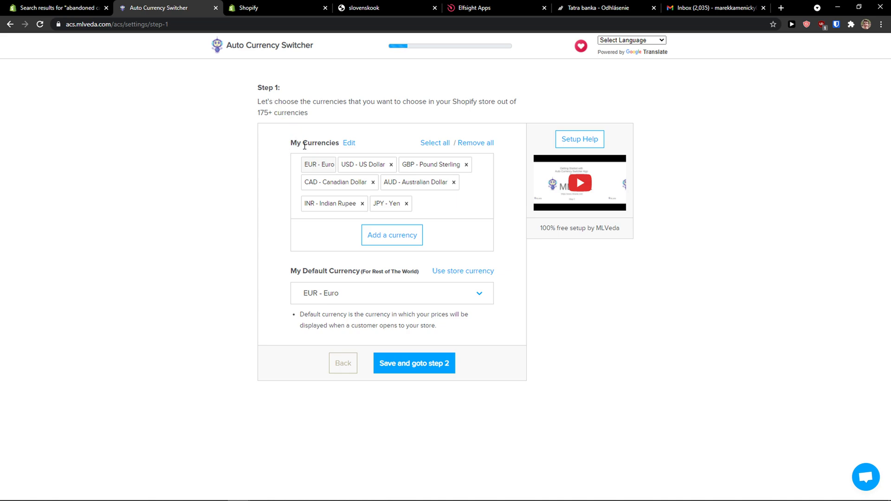
pyautogui.click(391, 235)
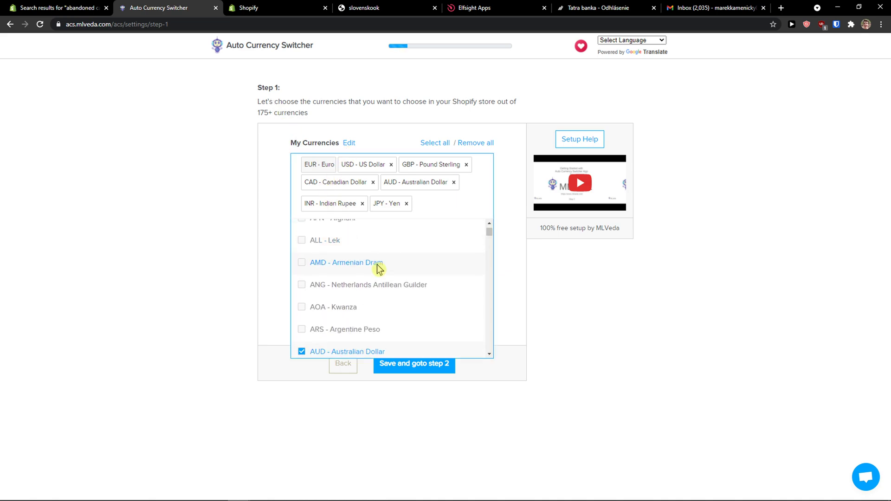
pyautogui.click(302, 288)
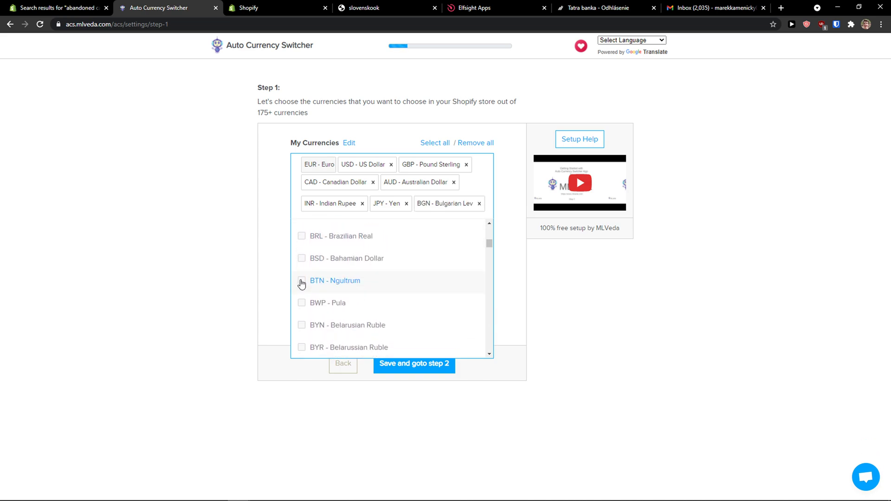
pyautogui.click(302, 302)
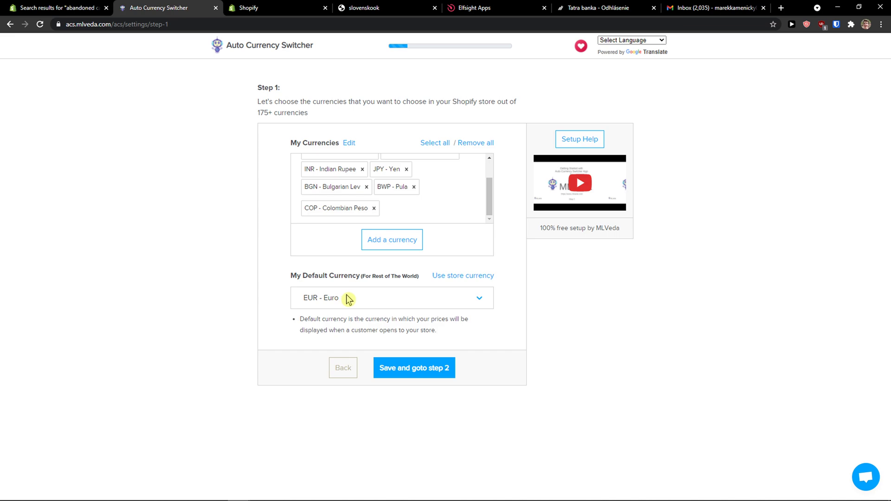
pyautogui.moveTo(384, 298)
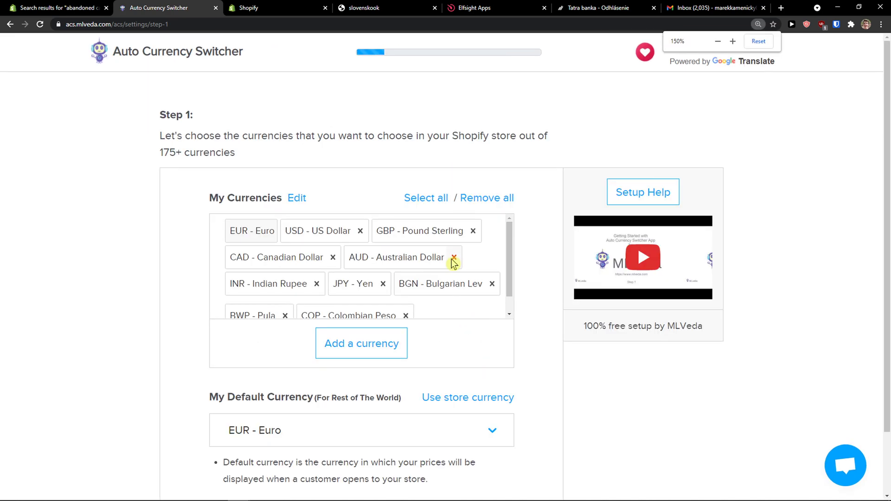
pyautogui.scroll(-3)
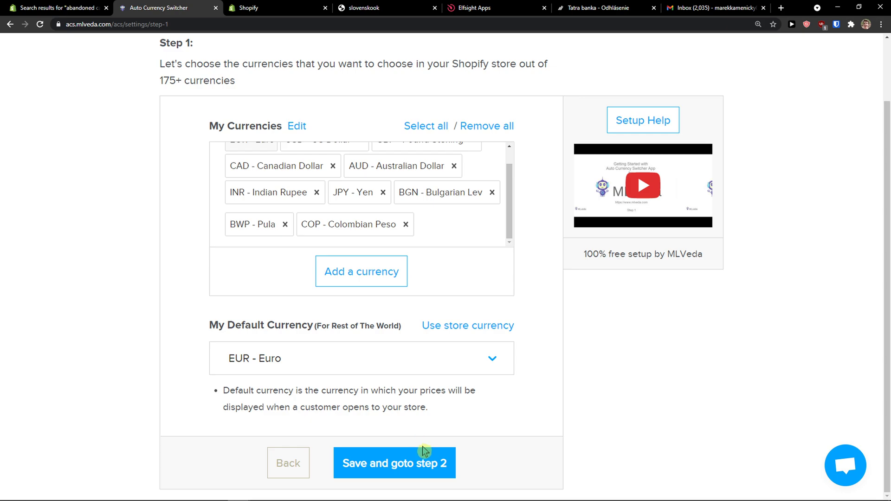
pyautogui.click(393, 464)
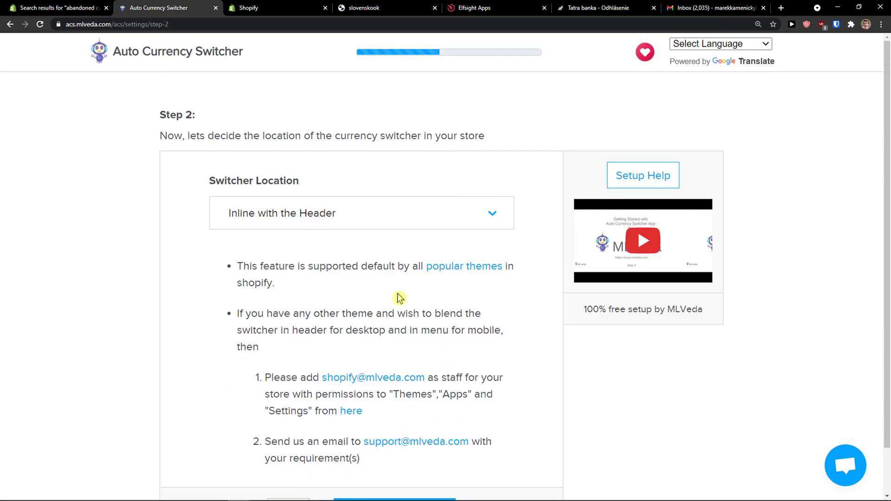
# Set Switcher Location to 'Inline with the Header' and save to step 3.
pyautogui.click(361, 213)
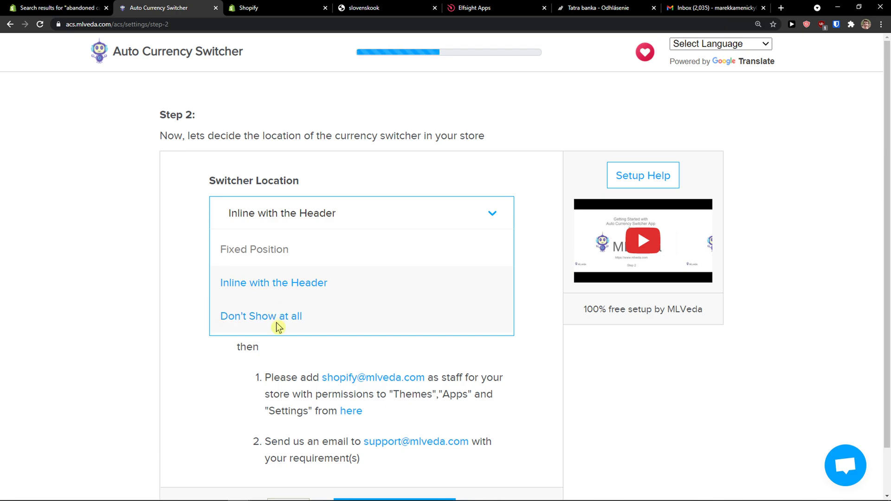
pyautogui.moveTo(268, 289)
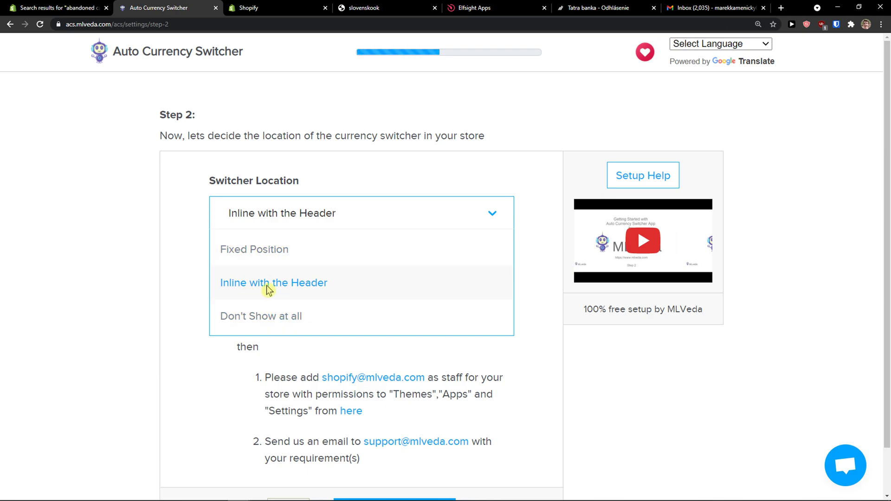
pyautogui.click(273, 283)
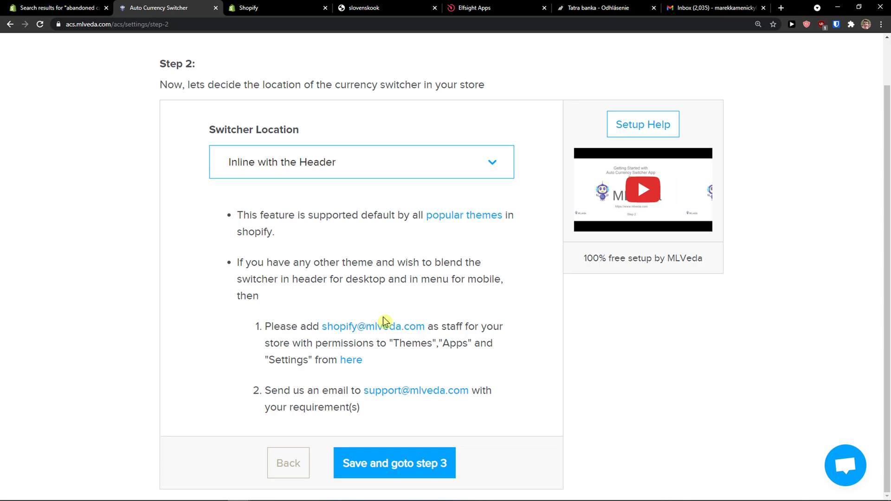
pyautogui.moveTo(427, 470)
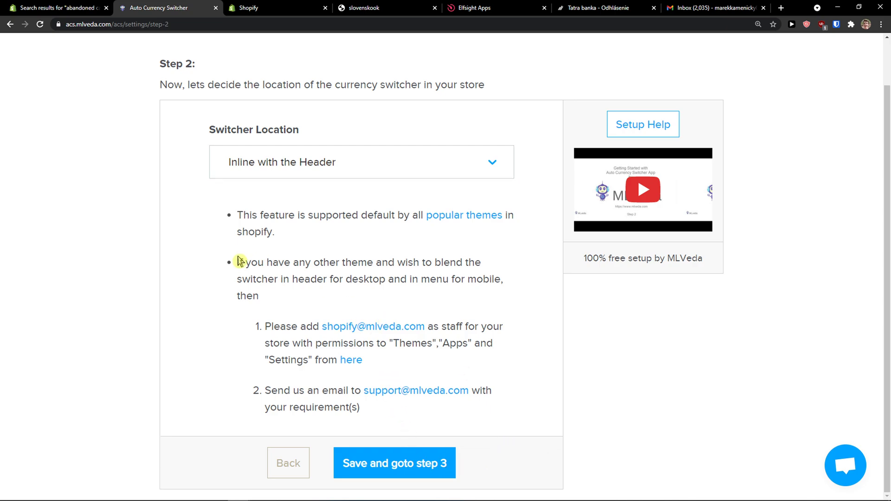
pyautogui.moveTo(428, 465)
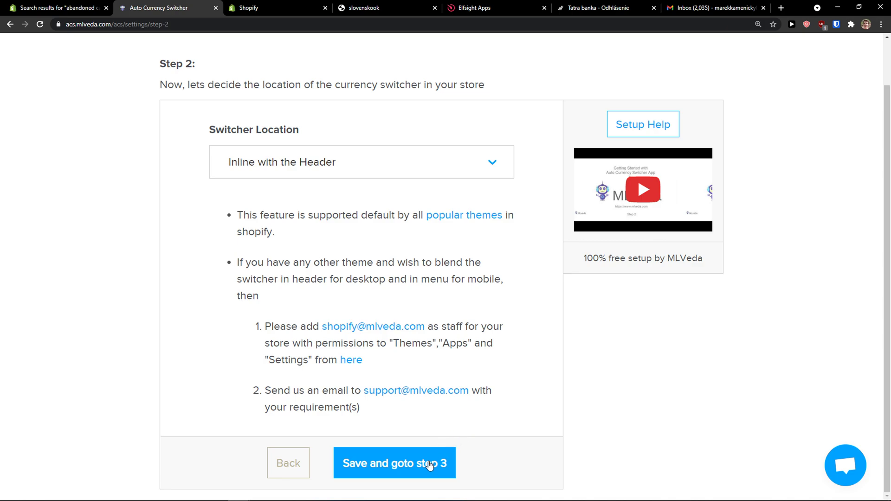
pyautogui.click(394, 463)
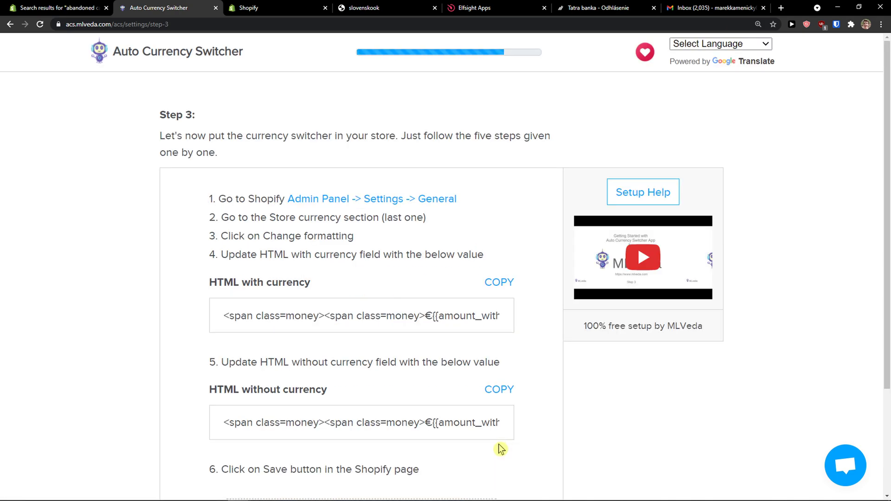
# Wrap both HTML currency formats in Store currency settings with '<span class=money>' snippets.
pyautogui.scroll(-3)
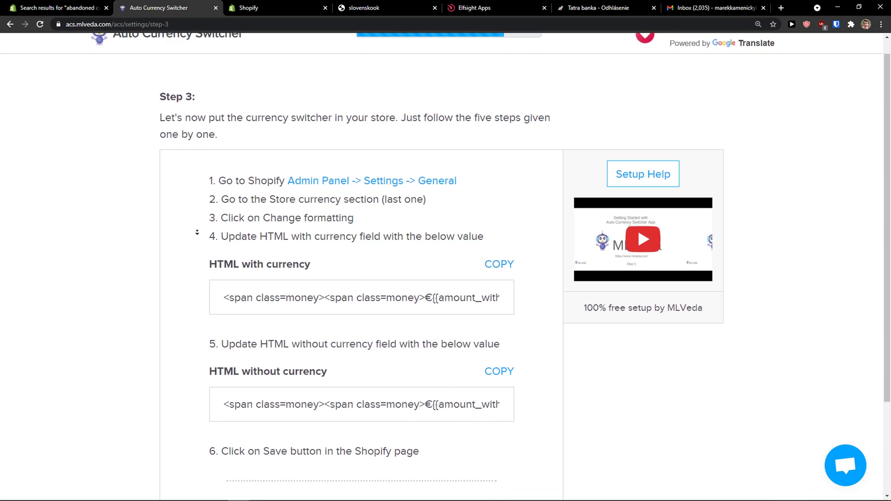
pyautogui.scroll(-3)
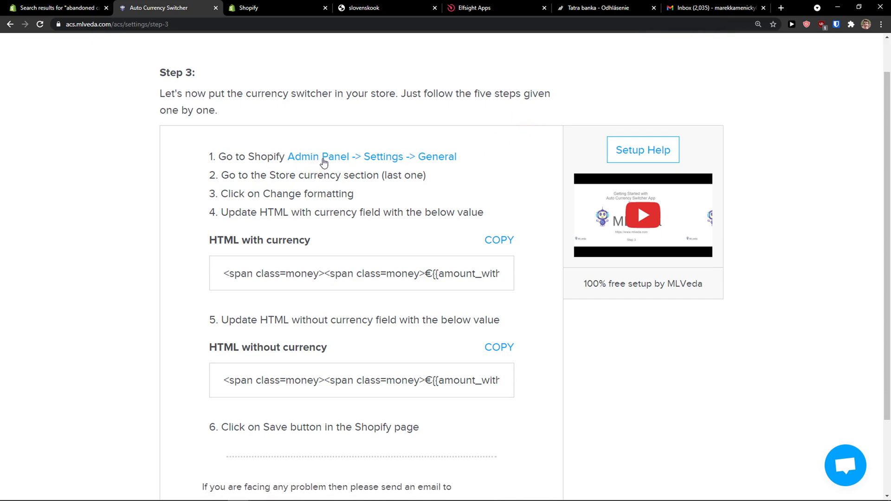
pyautogui.moveTo(381, 155)
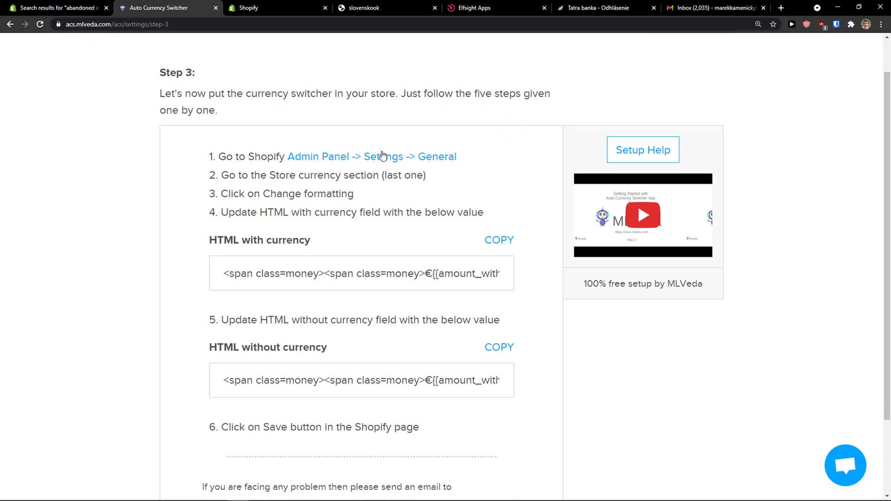
pyautogui.click(276, 8)
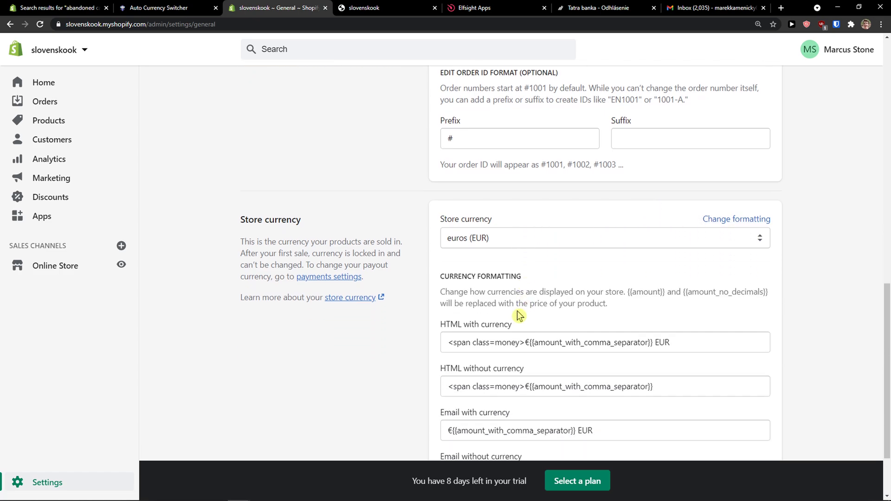
pyautogui.click(165, 8)
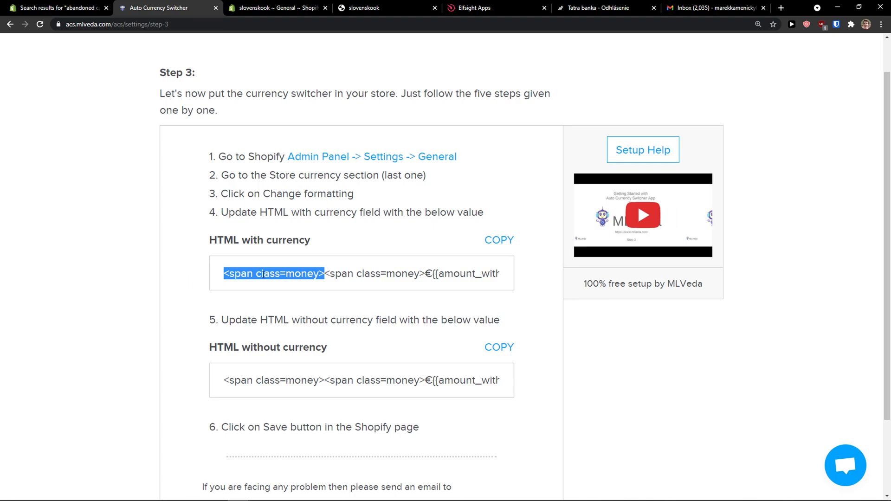
pyautogui.click(277, 8)
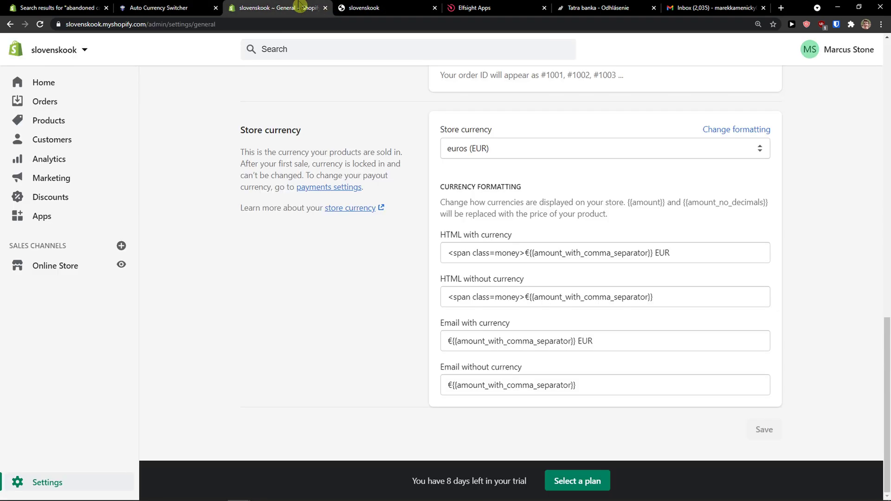
pyautogui.write('<span class=money>')
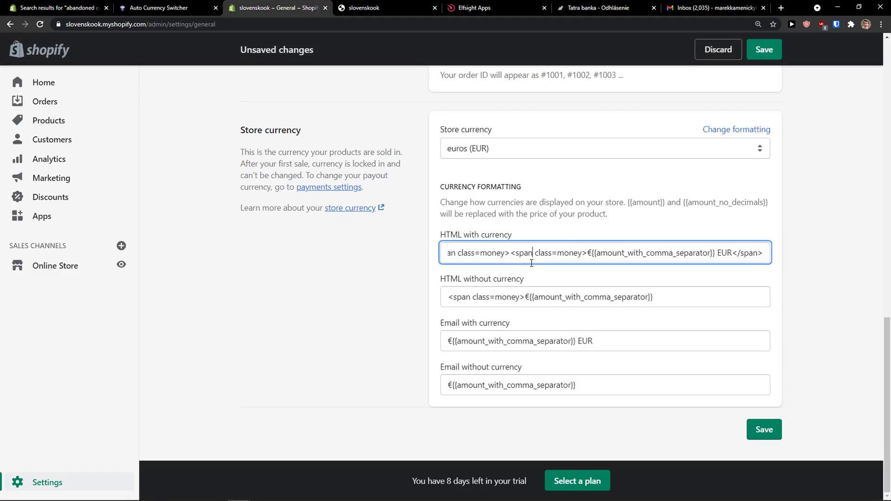
pyautogui.click(165, 8)
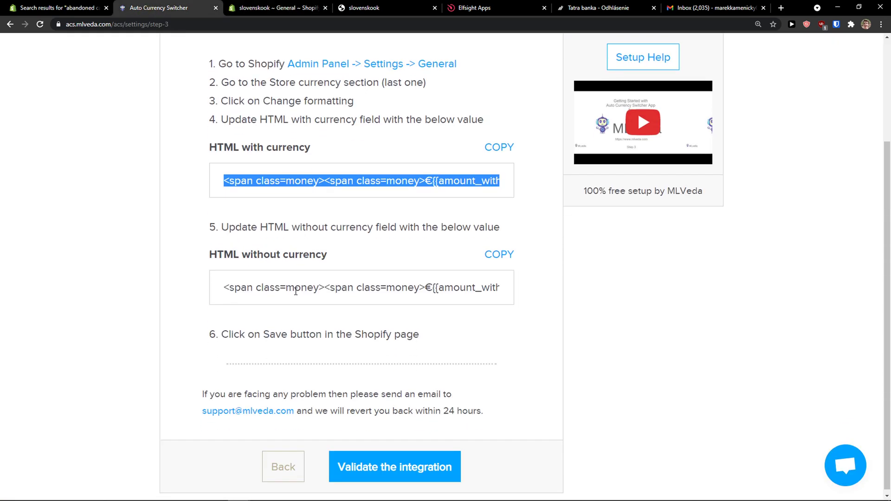
pyautogui.click(277, 8)
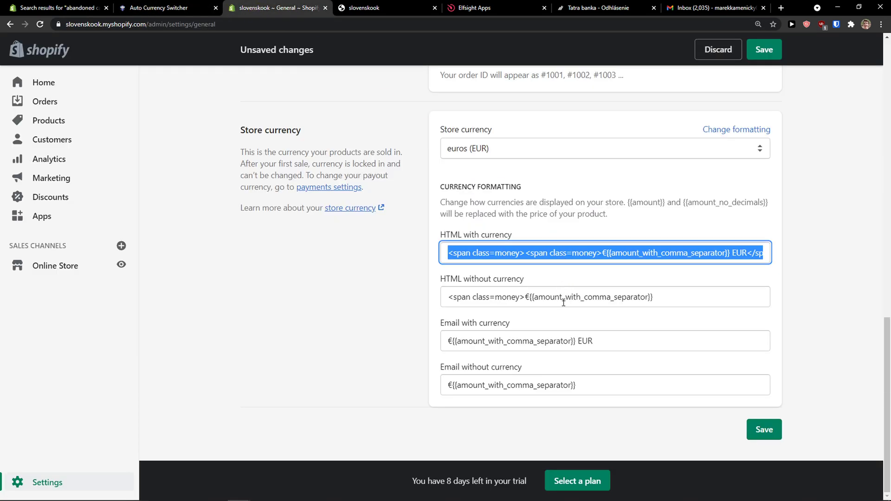
pyautogui.click(605, 297)
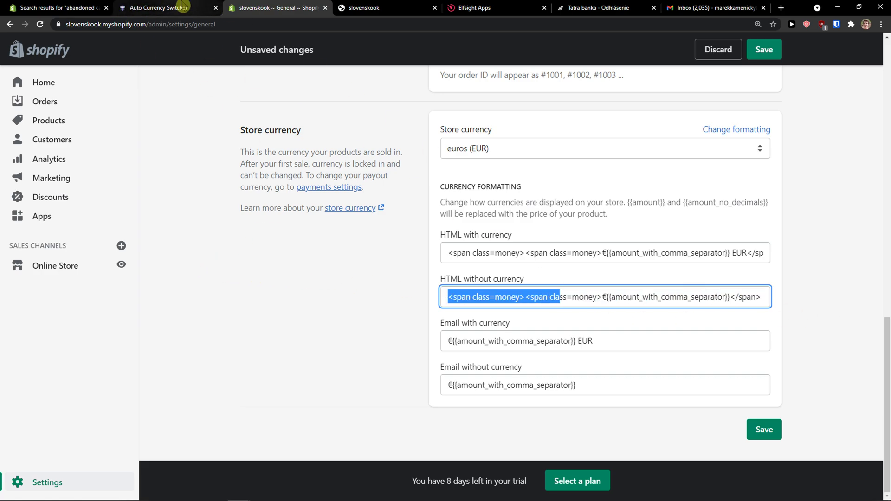
pyautogui.click(159, 8)
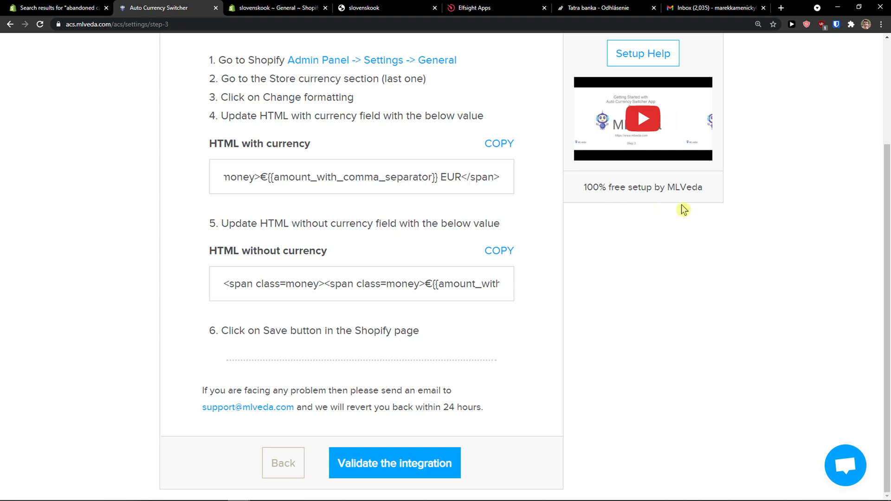
# Validate the integration, go to the last step, and skip the review request.
pyautogui.click(395, 463)
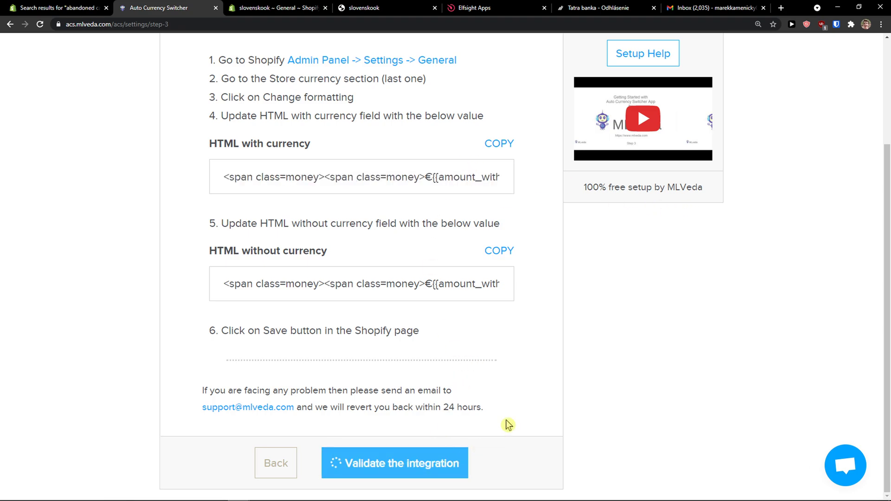
pyautogui.click(394, 463)
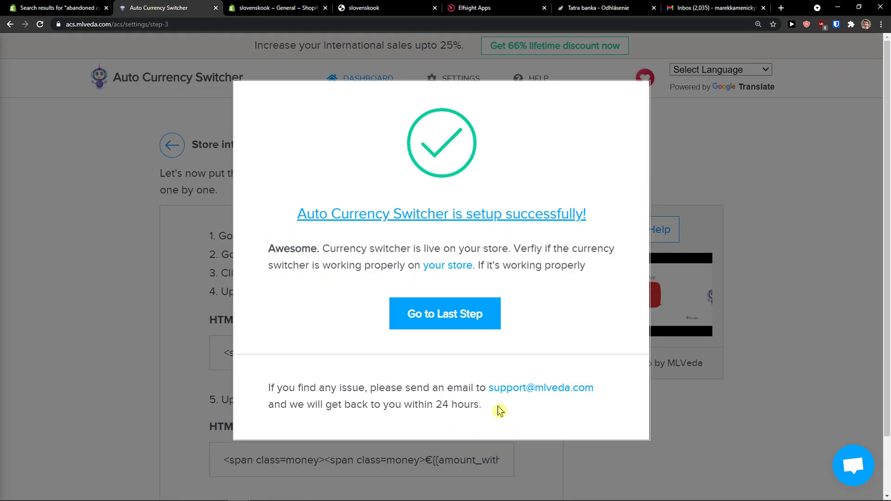
pyautogui.click(445, 314)
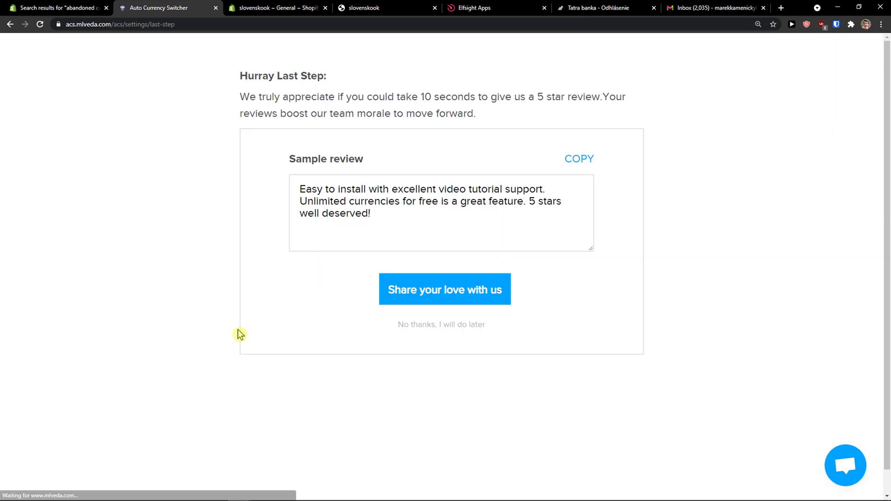
pyautogui.click(441, 213)
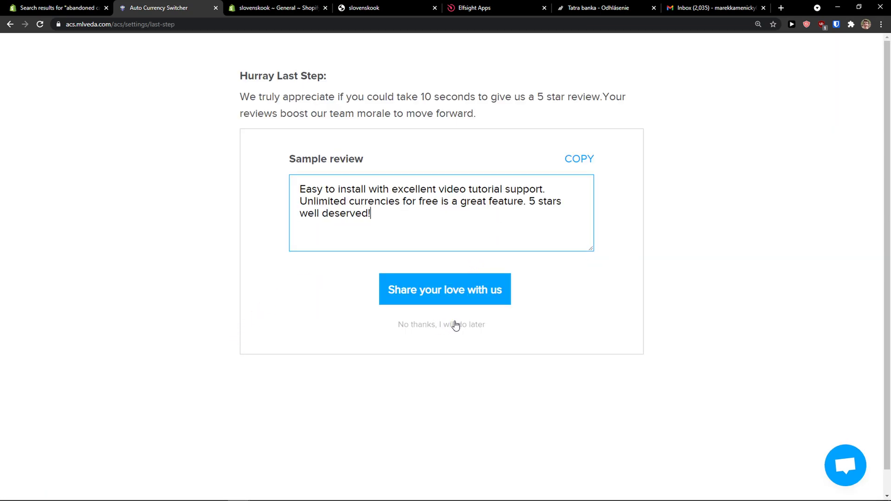
pyautogui.click(441, 324)
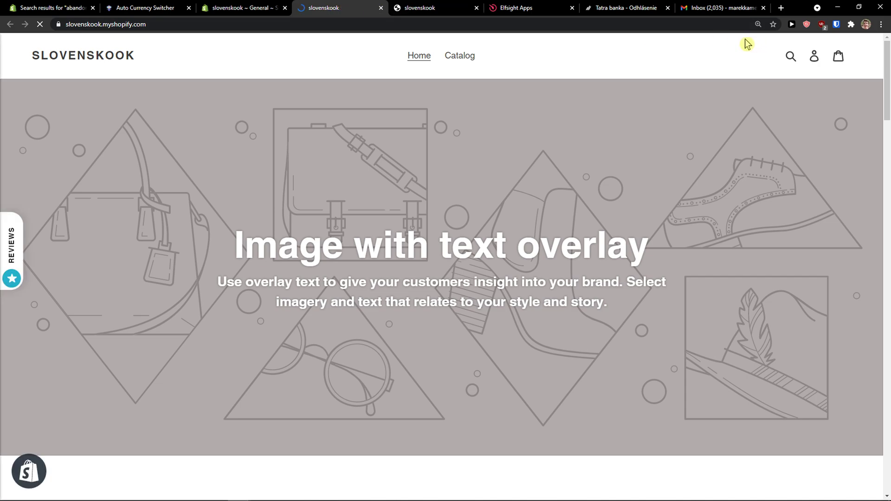
# Browse the storefront's EUR header currency list, then return to the switcher dashboard.
pyautogui.click(826, 56)
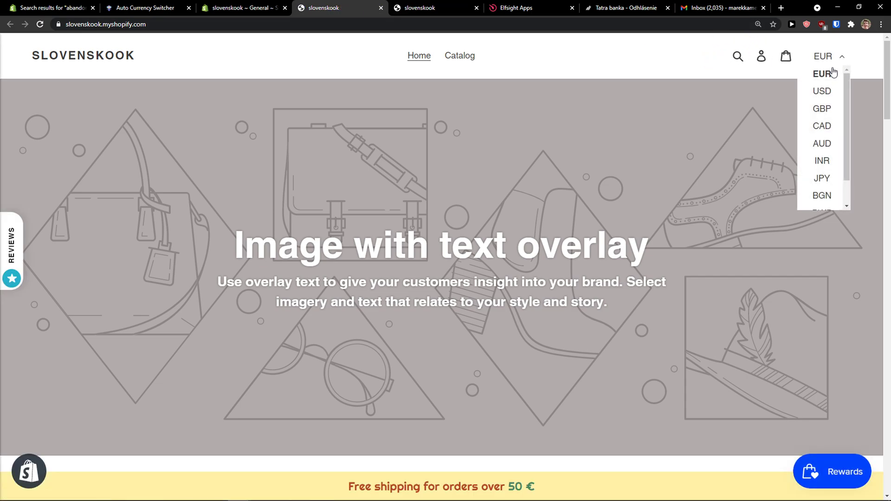
pyautogui.scroll(-3)
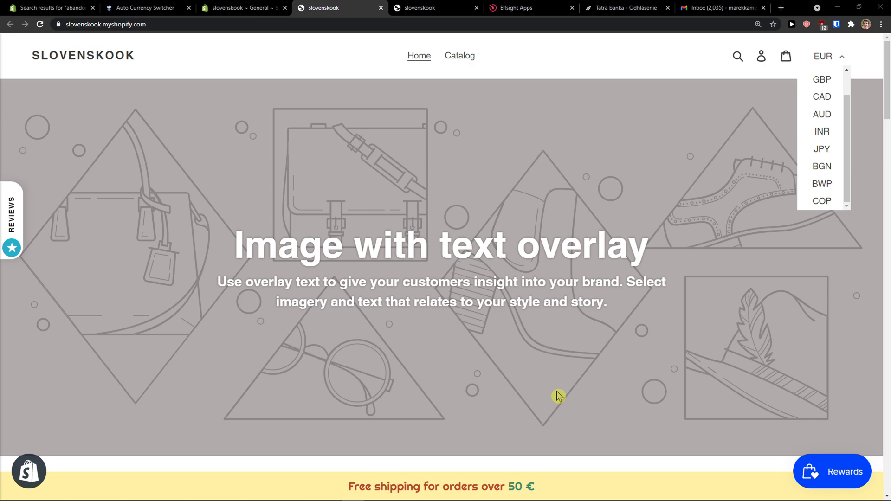
pyautogui.moveTo(557, 395)
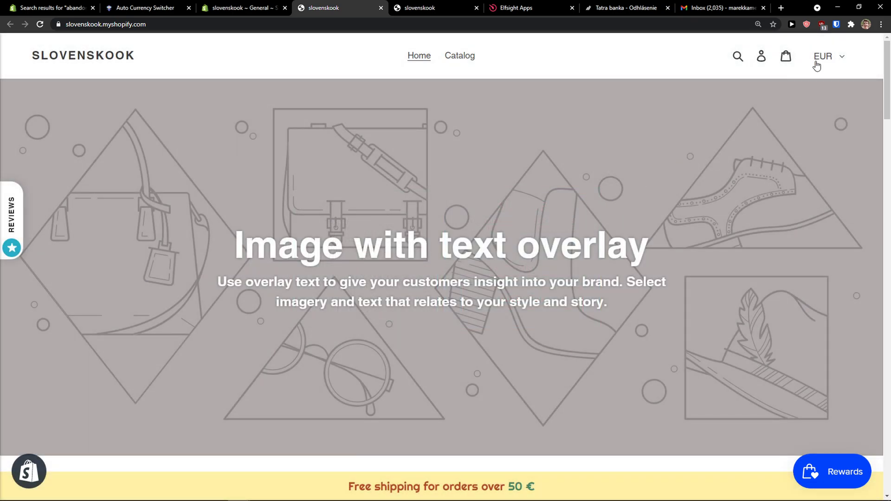
pyautogui.click(145, 8)
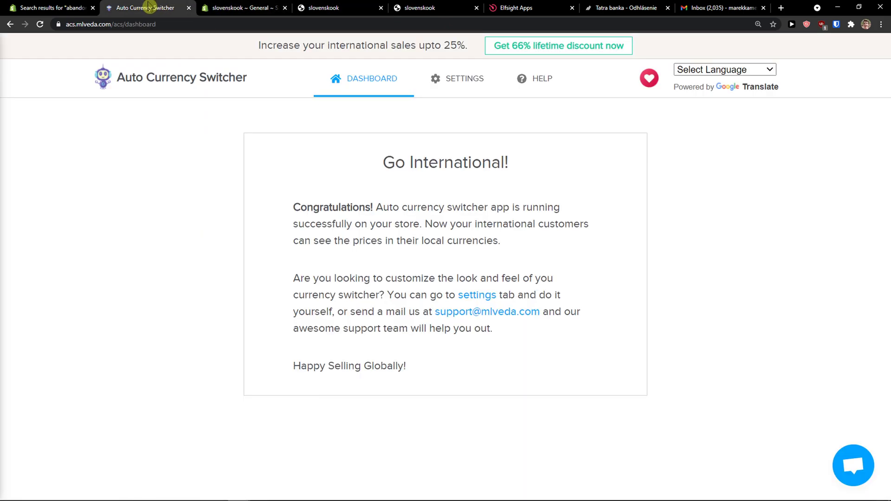